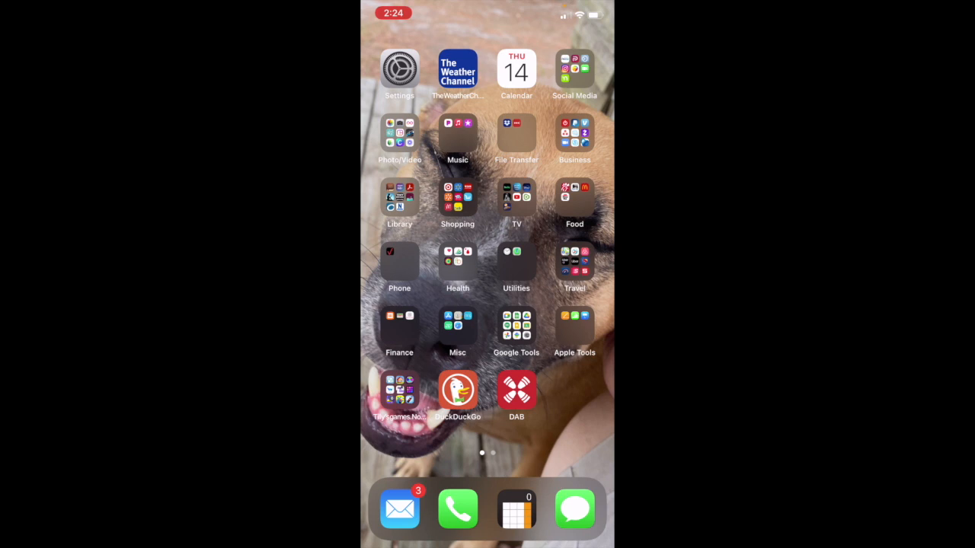
Launch MeWe from the Social Media folder on the home screen.
left_click(575, 70)
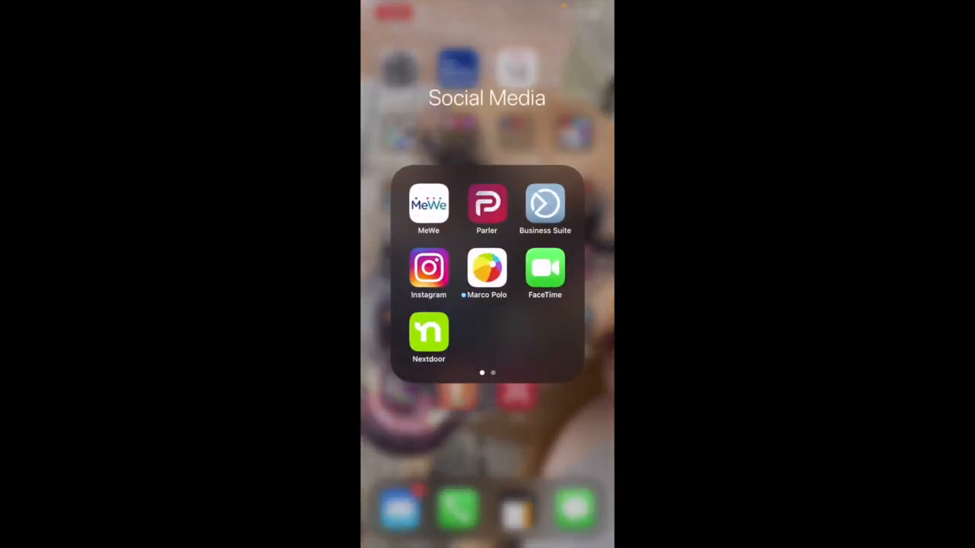
left_click(428, 204)
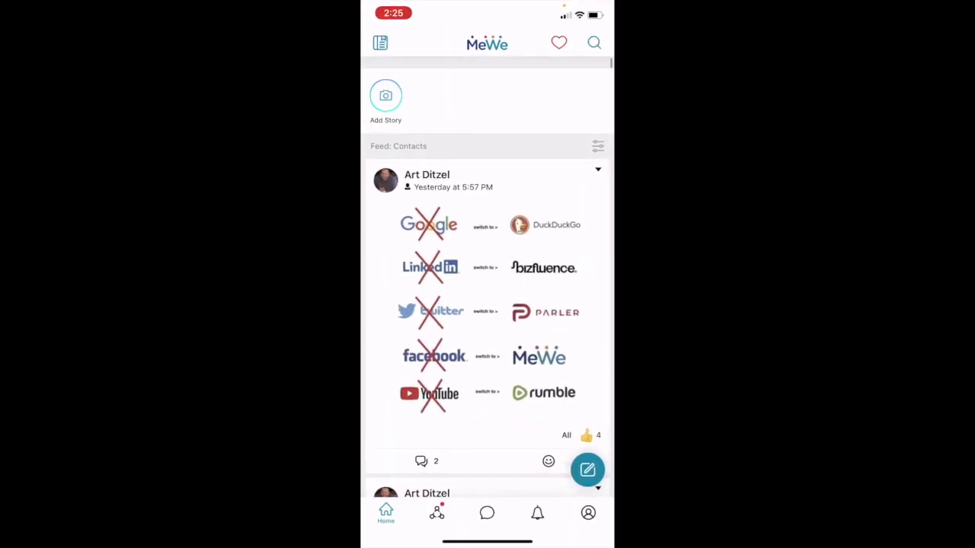
Scroll the home feed briefly, then bring up the search screen via the magnifying-glass icon.
scroll("down", 3)
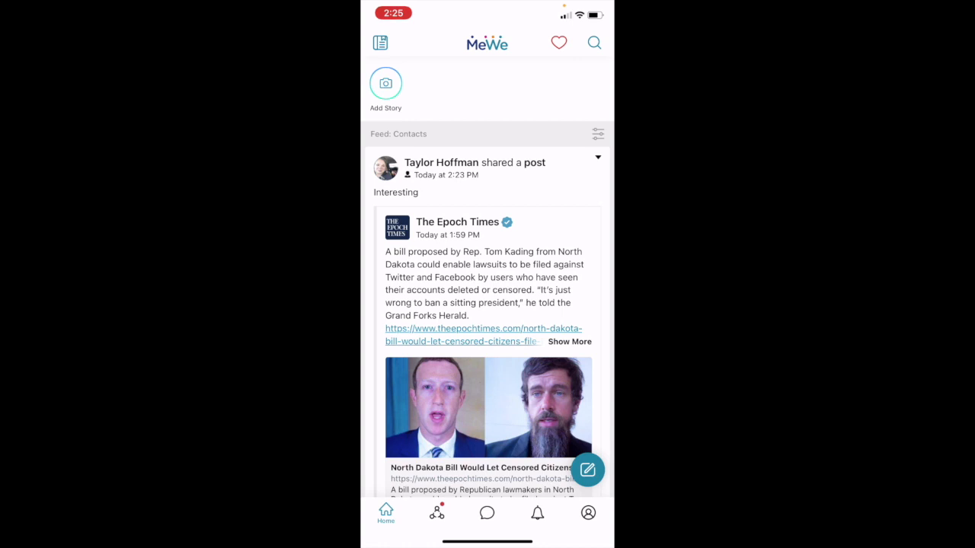
left_click(597, 134)
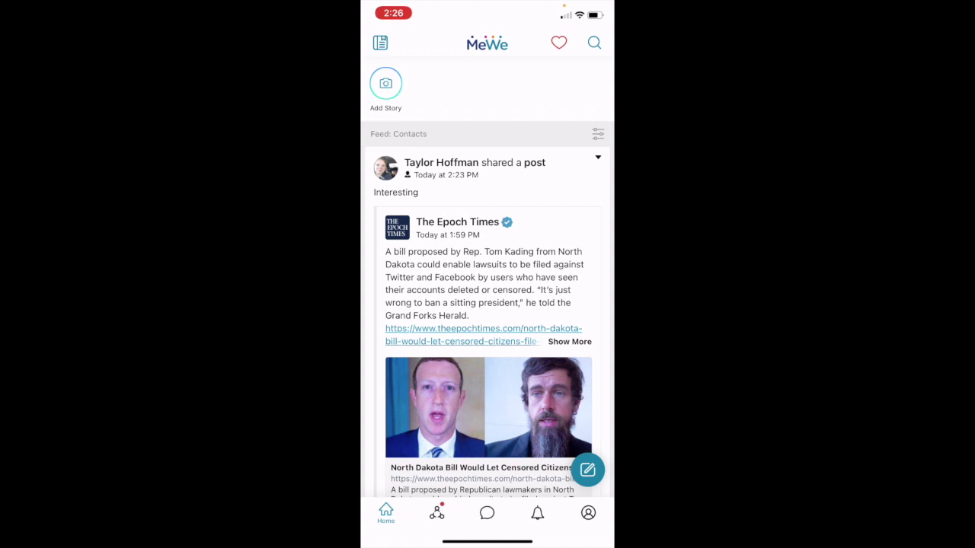
left_click(594, 43)
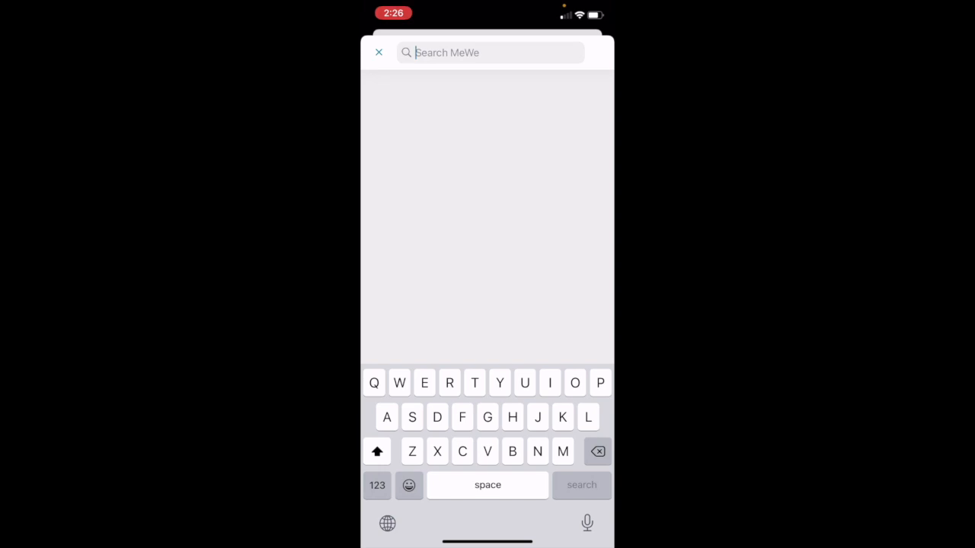
Enter 'Cabin' in the Search MeWe field to list matching members and rental pages.
type("Cabin")
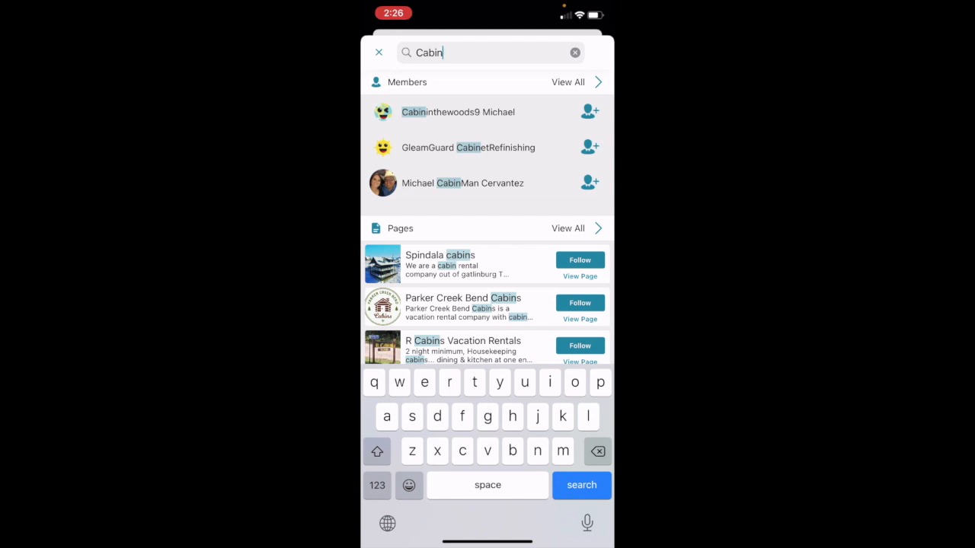
Browse the pages, groups, chats and posts results, then show View All for members matching 'Cabin'.
scroll("down", 3)
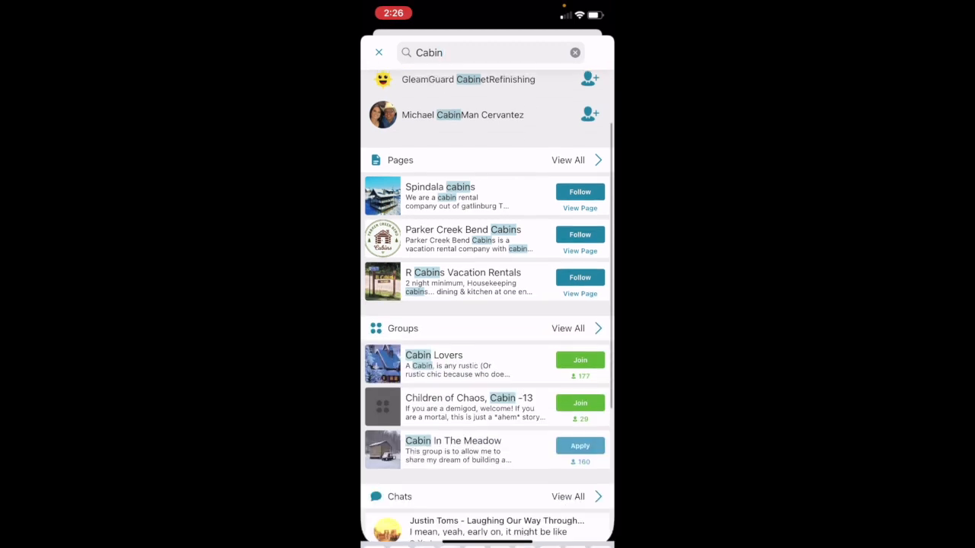
scroll("down", 3)
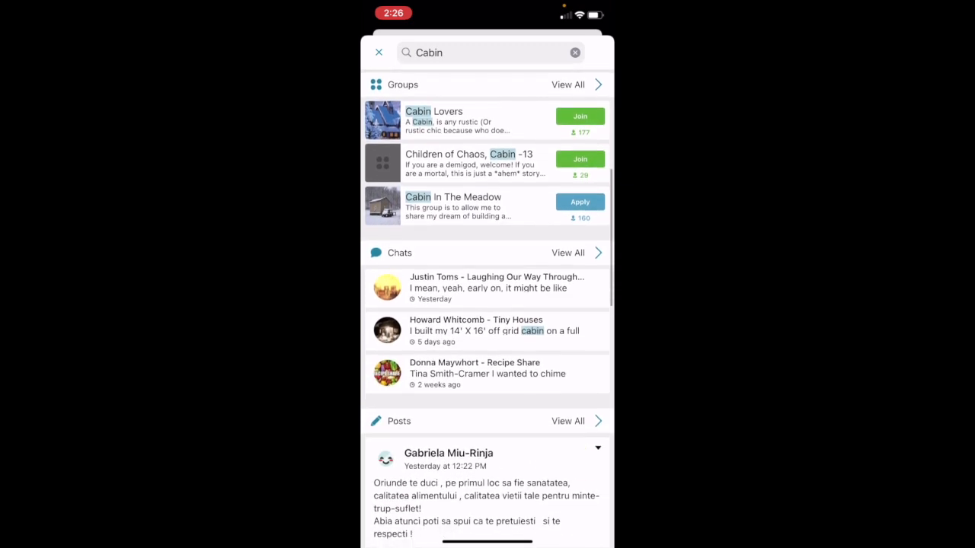
scroll("down", 3)
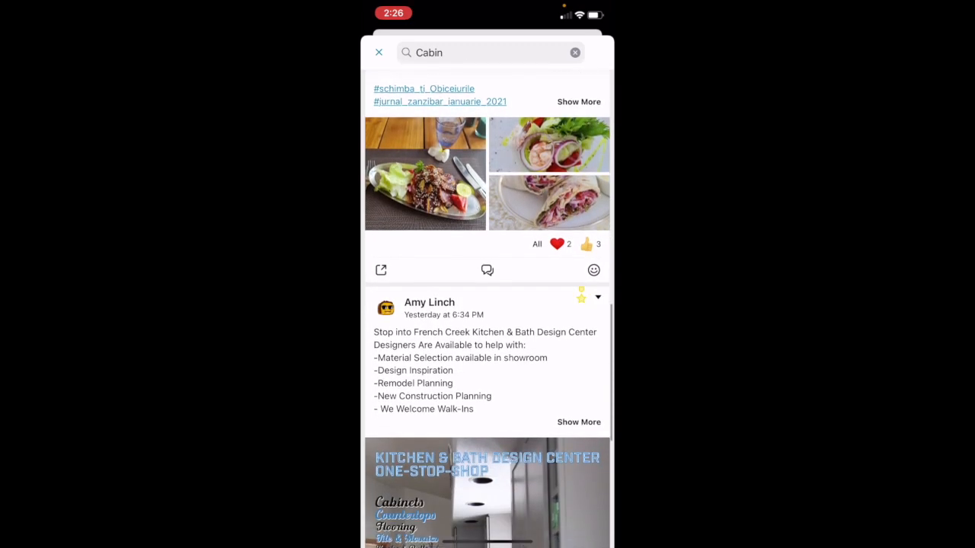
scroll("down", 3)
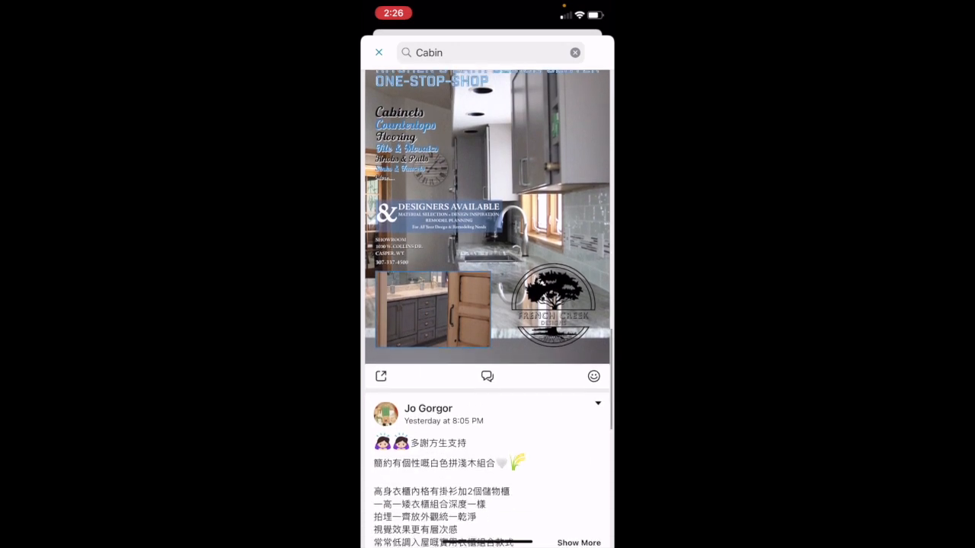
scroll("down", 3)
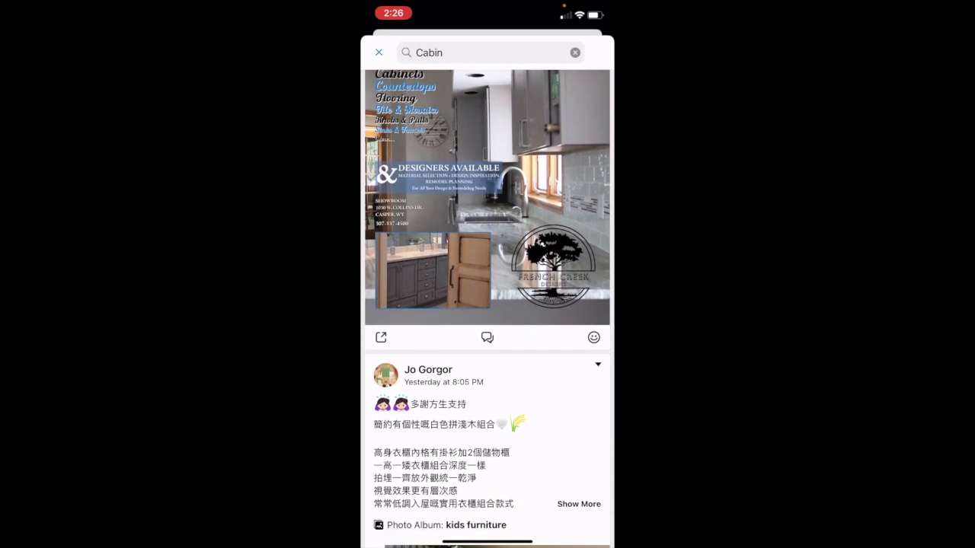
scroll("down", 3)
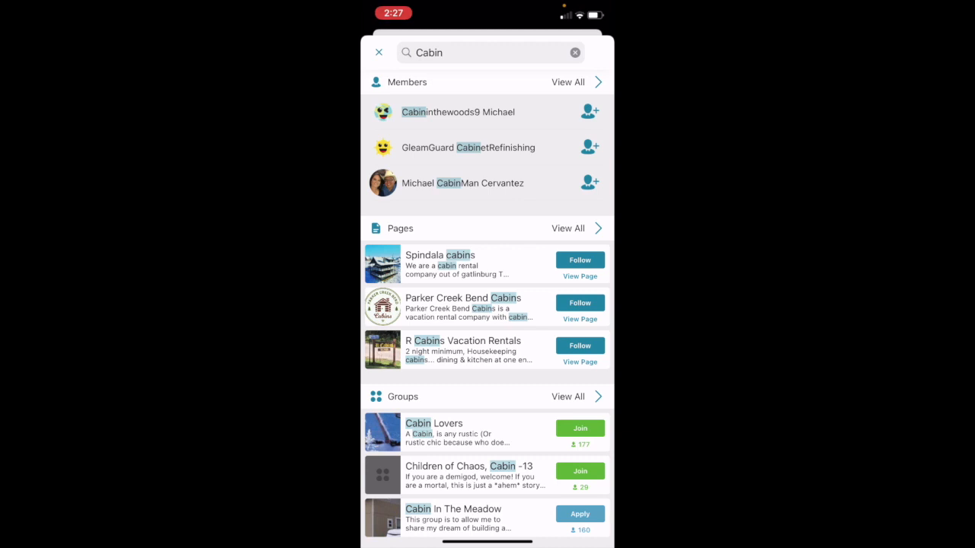
left_click(568, 82)
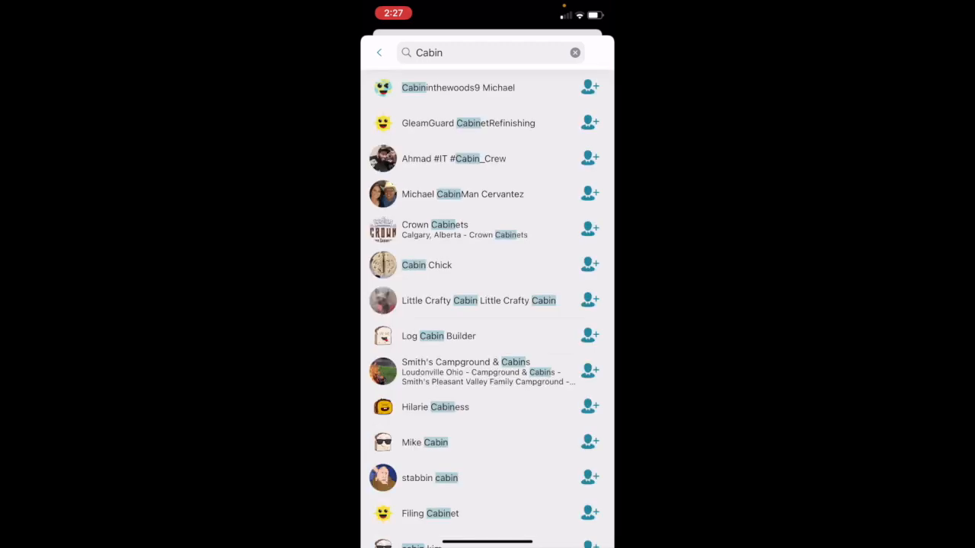
Scroll down through the full list of members matching 'Cabin'.
scroll("down", 3)
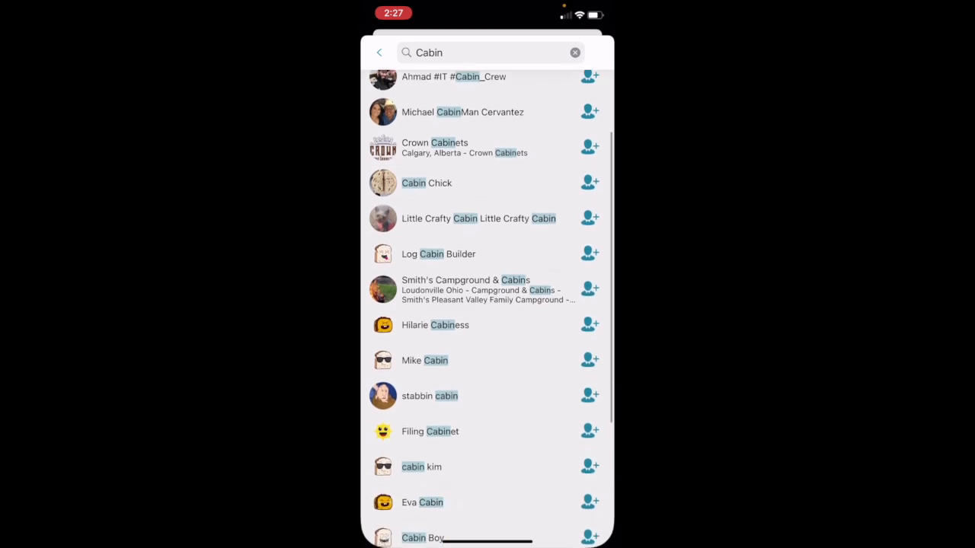
scroll("down", 3)
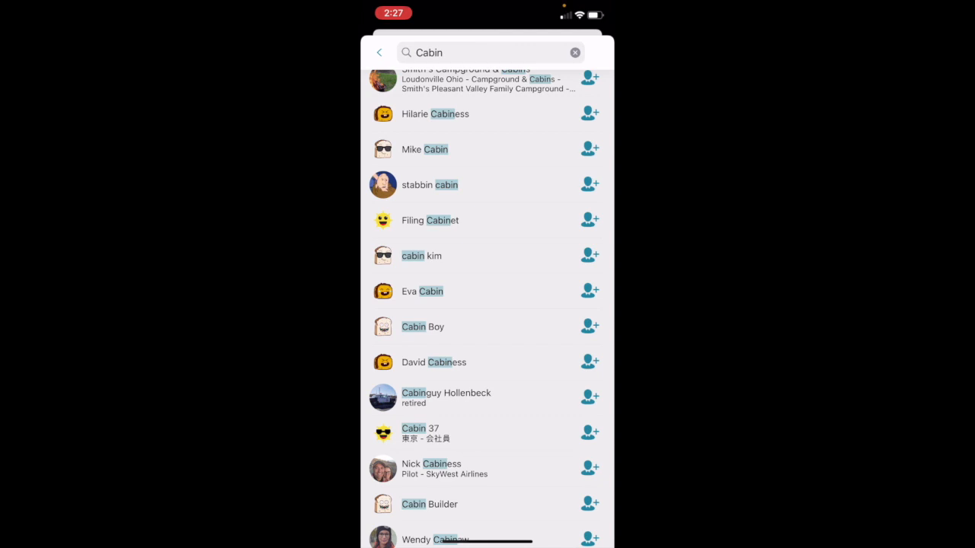
scroll("down", 3)
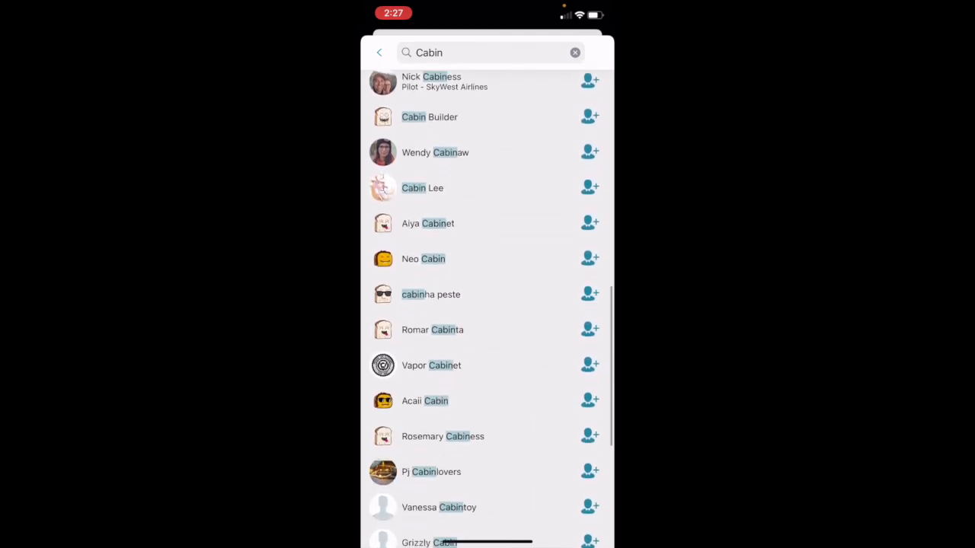
scroll("down", 3)
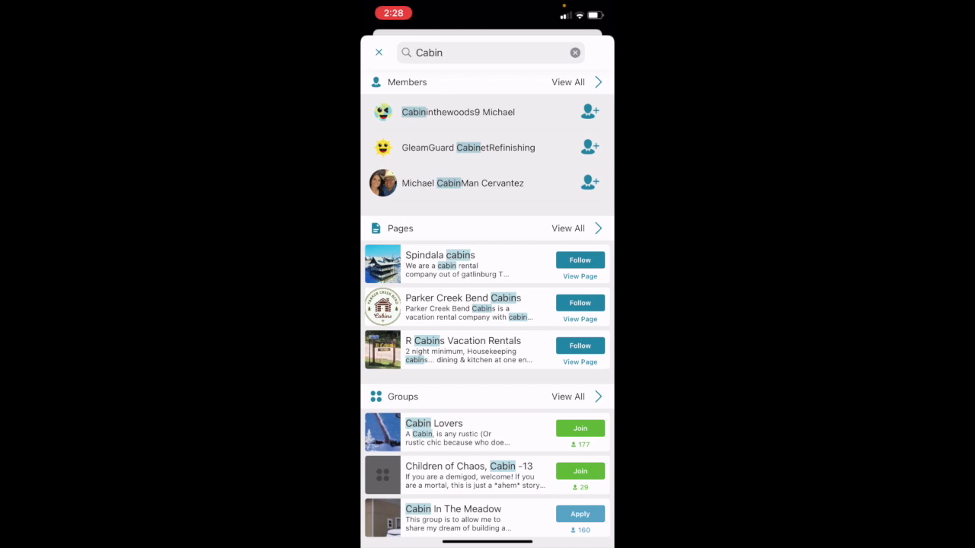
scroll("down", 3)
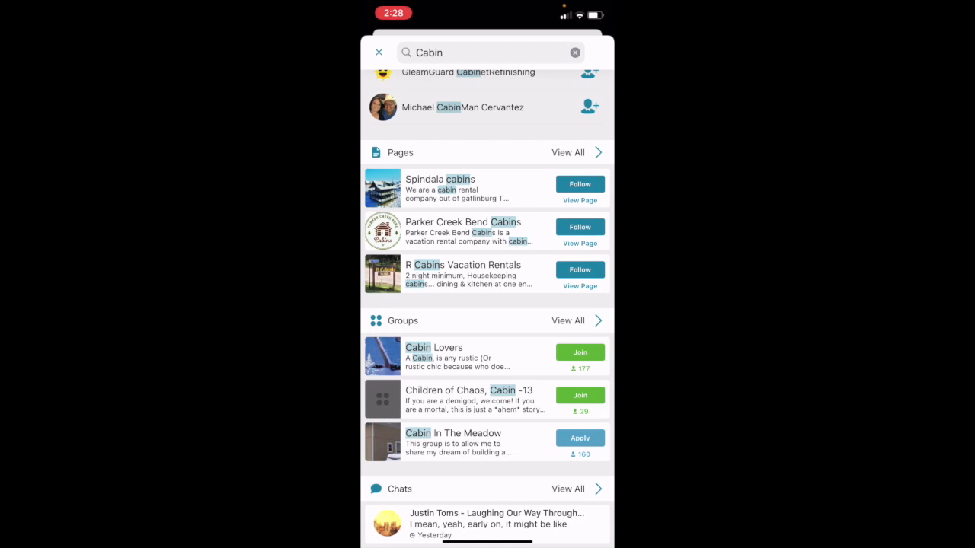
scroll("down", 3)
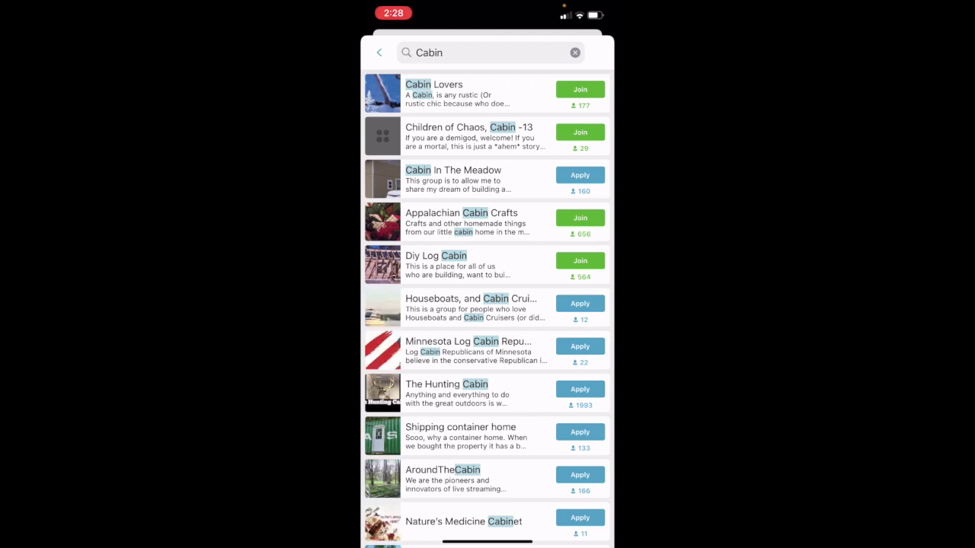
scroll("down", 3)
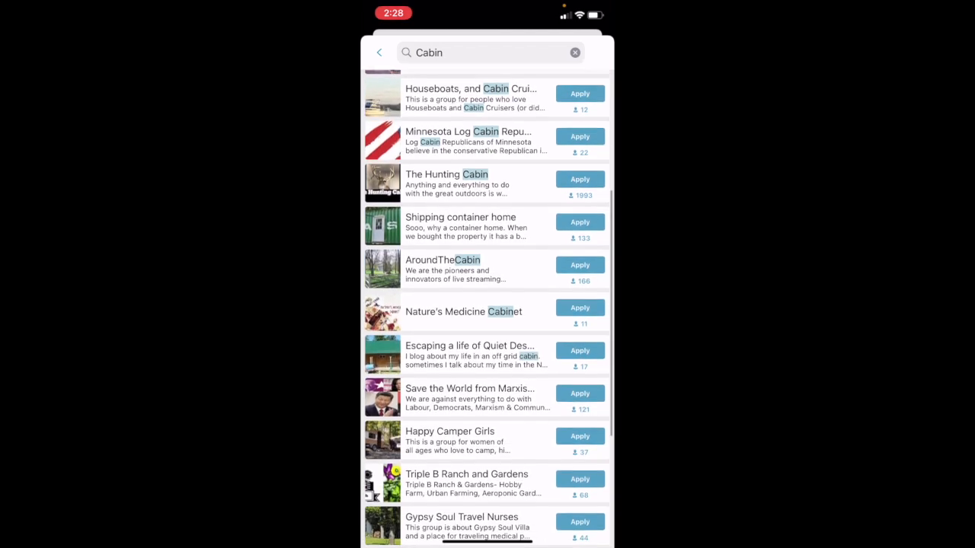
scroll("down", 3)
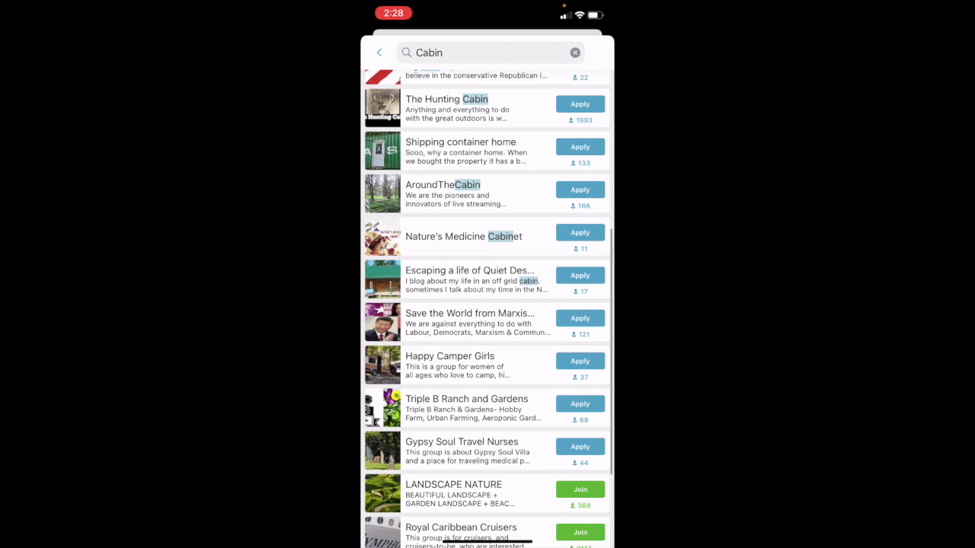
scroll("down", 3)
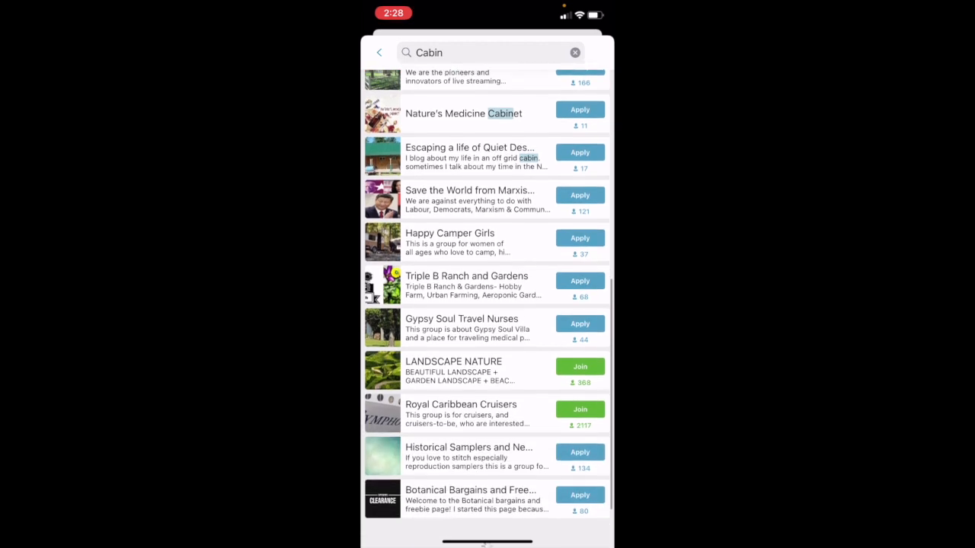
scroll("down", 3)
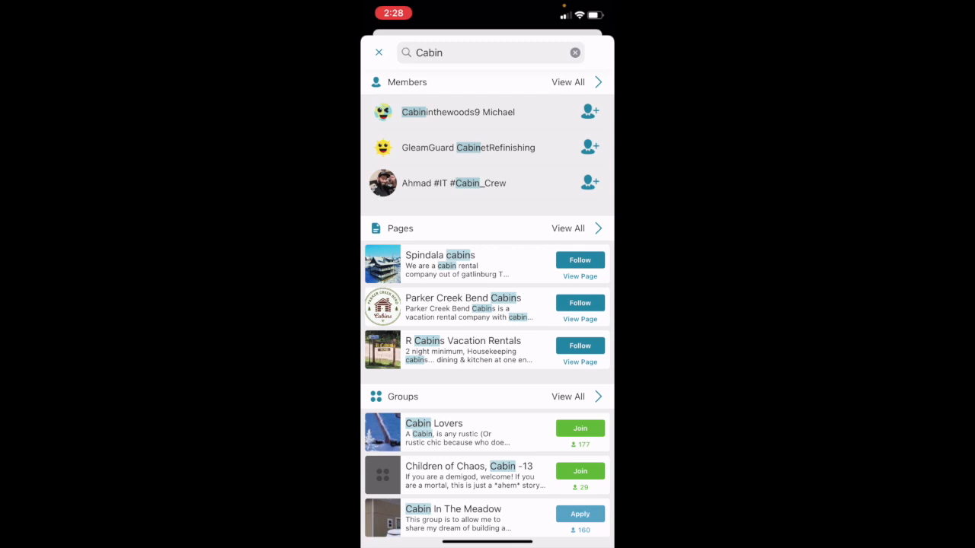
Dismiss the search with the X and scroll through the home feed posts.
left_click(377, 52)
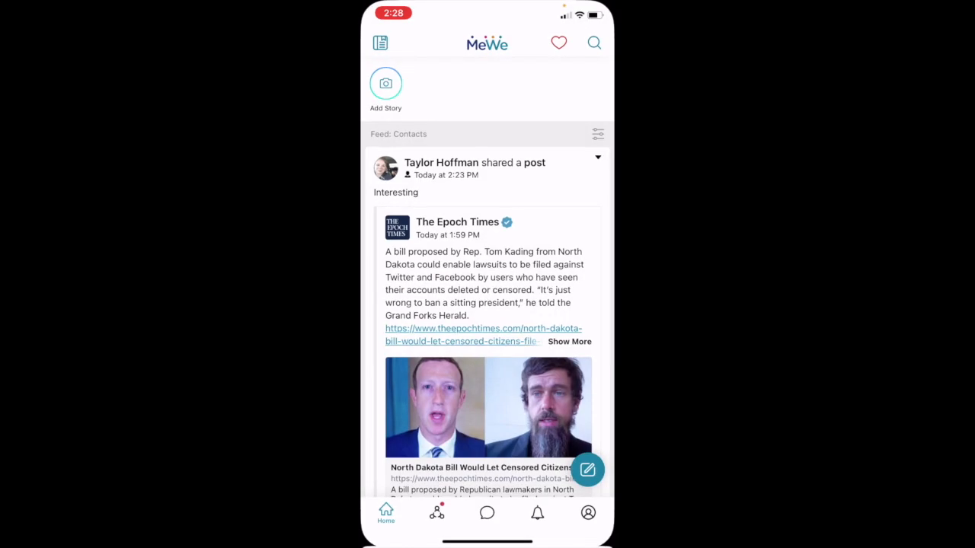
scroll("down", 3)
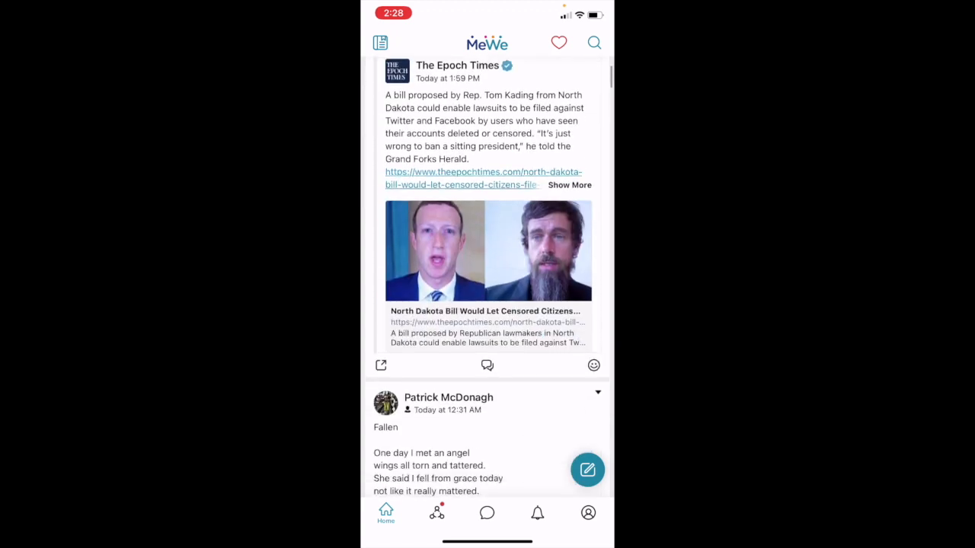
scroll("down", 3)
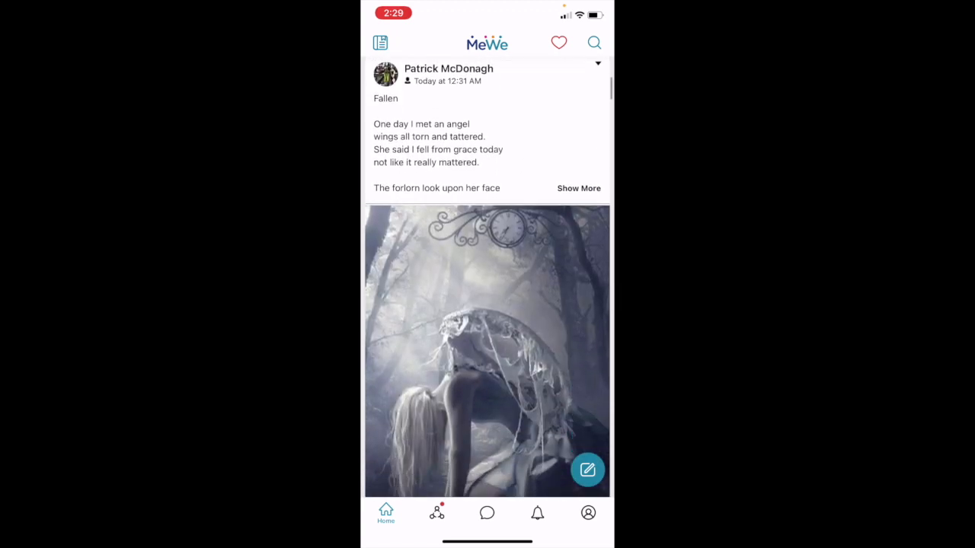
scroll("down", 3)
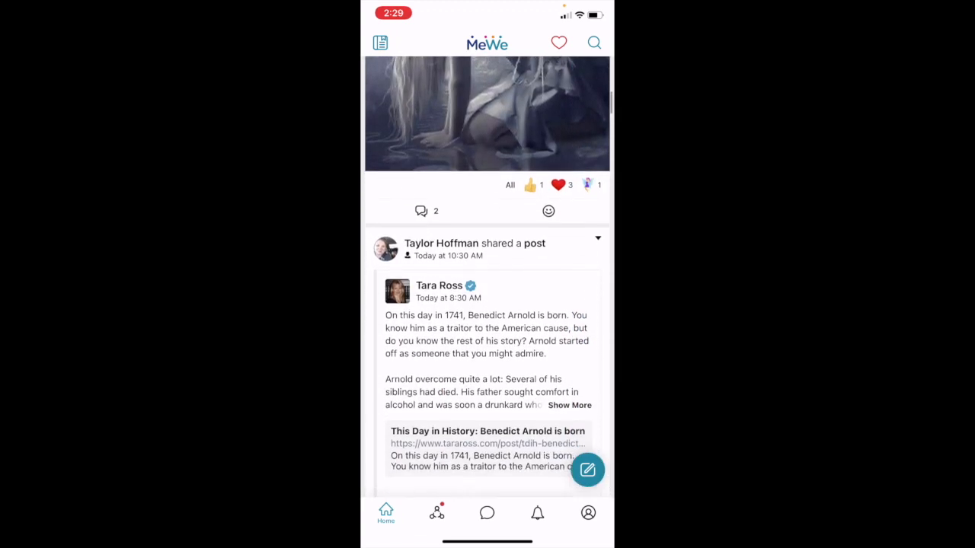
scroll("down", 3)
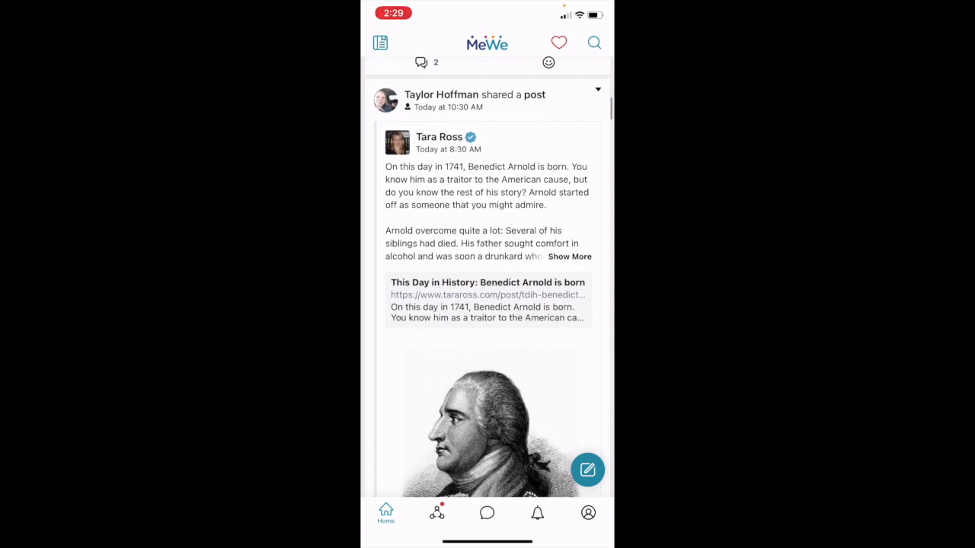